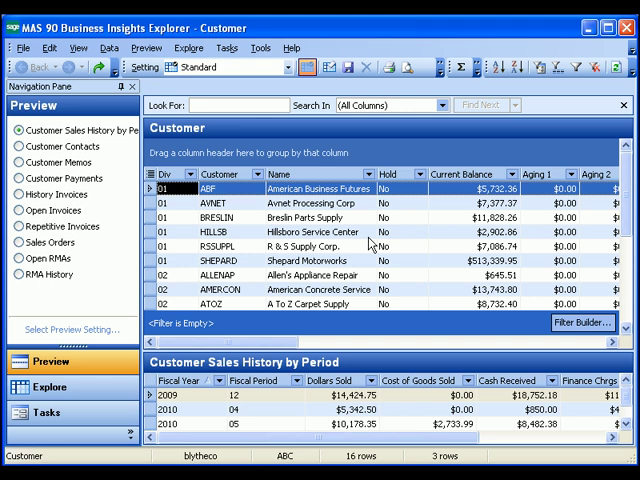
pyautogui.moveTo(374, 410)
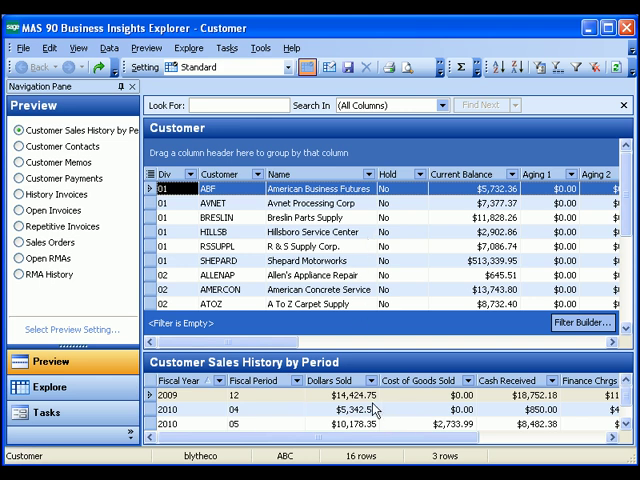
pyautogui.moveTo(388, 404)
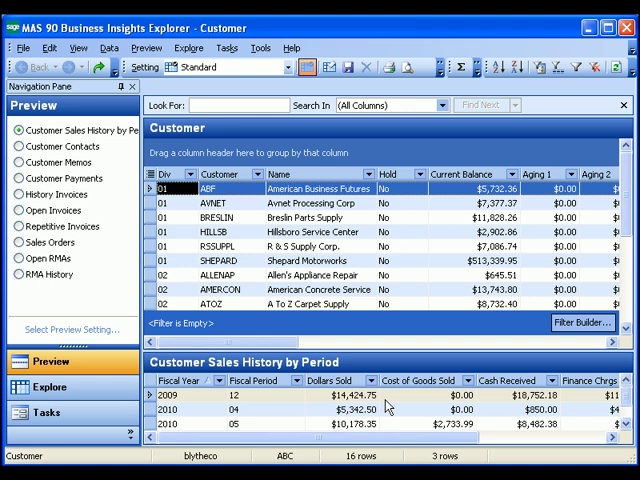
pyautogui.moveTo(112, 236)
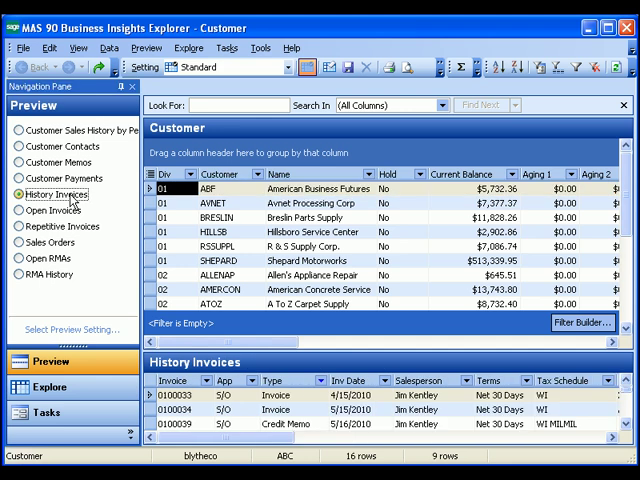
pyautogui.moveTo(204, 416)
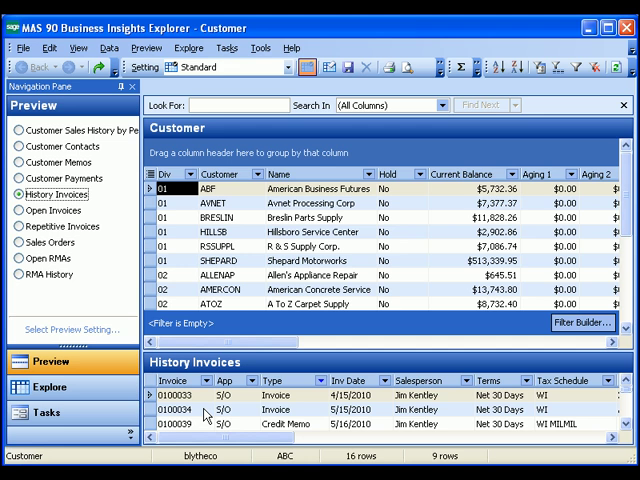
pyautogui.moveTo(200, 412)
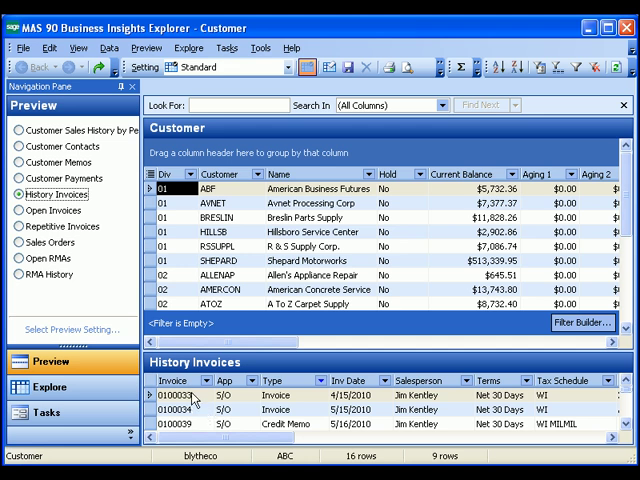
# Step: Drill into the previewed history invoices for American Business Futures in full view
pyautogui.click(180, 398)
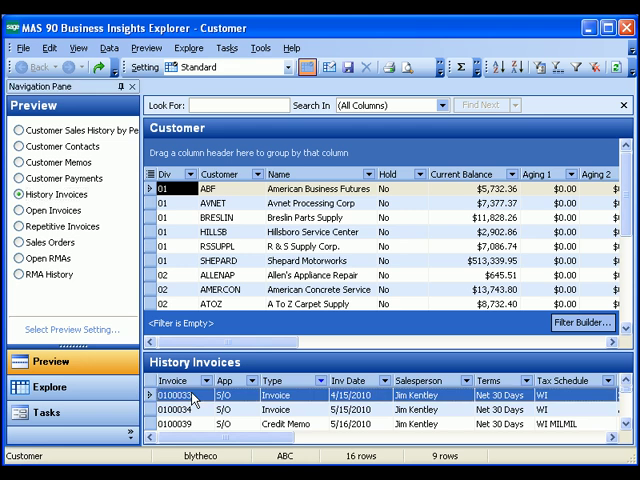
pyautogui.rightClick(180, 408)
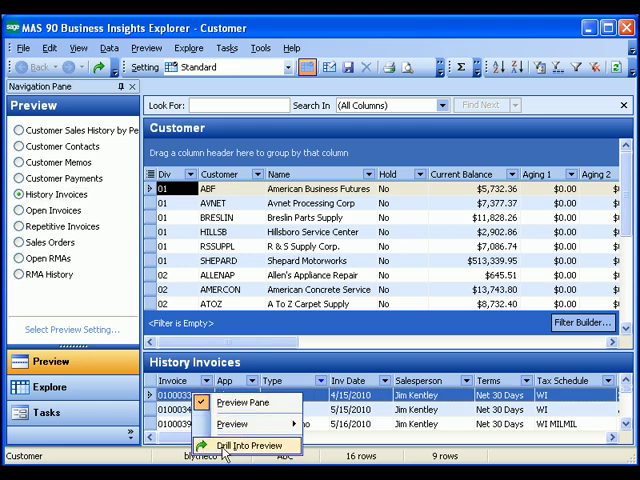
pyautogui.click(248, 444)
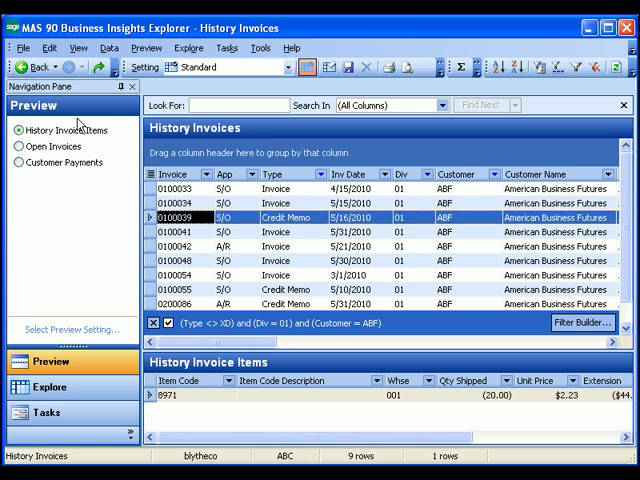
pyautogui.moveTo(30, 68)
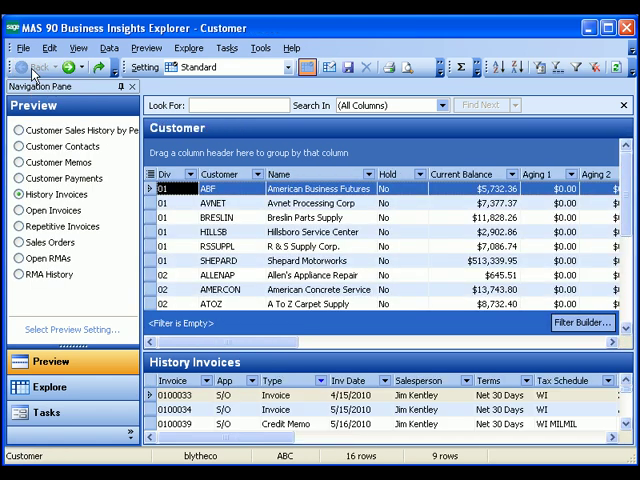
pyautogui.moveTo(30, 68)
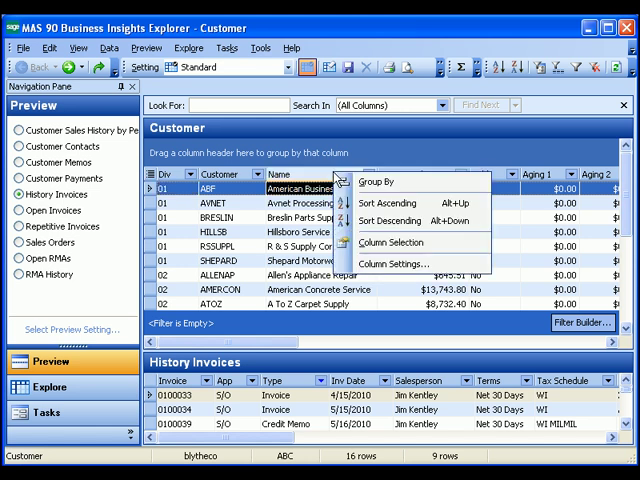
pyautogui.moveTo(390, 244)
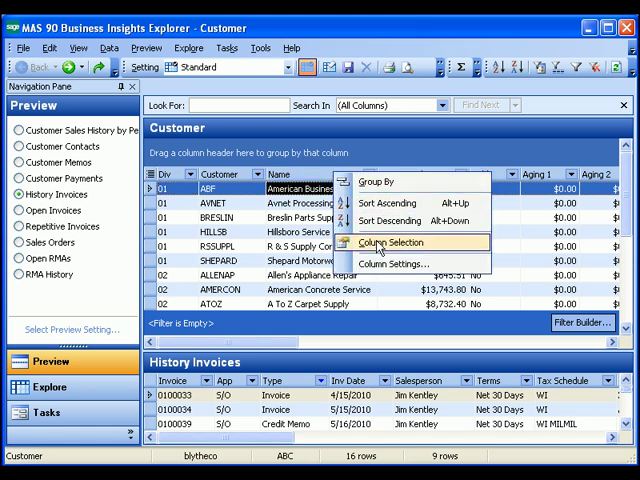
# Step: Add the Date Established column to the customer grid via Column Selection
pyautogui.click(394, 242)
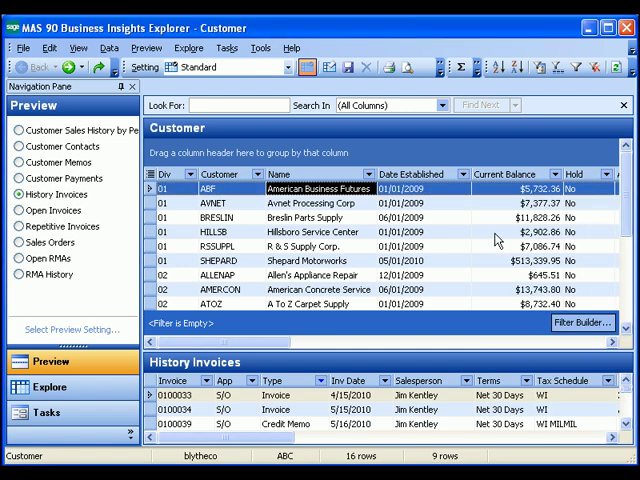
pyautogui.moveTo(496, 240)
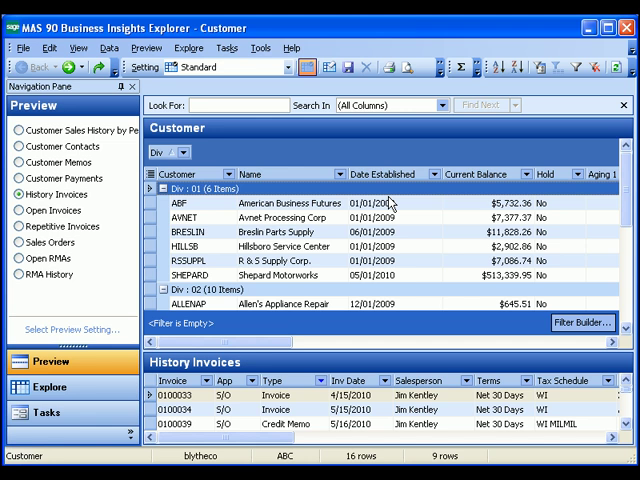
# Step: Change the Current Balance column's caption to Balance in Column Settings
pyautogui.rightClick(476, 174)
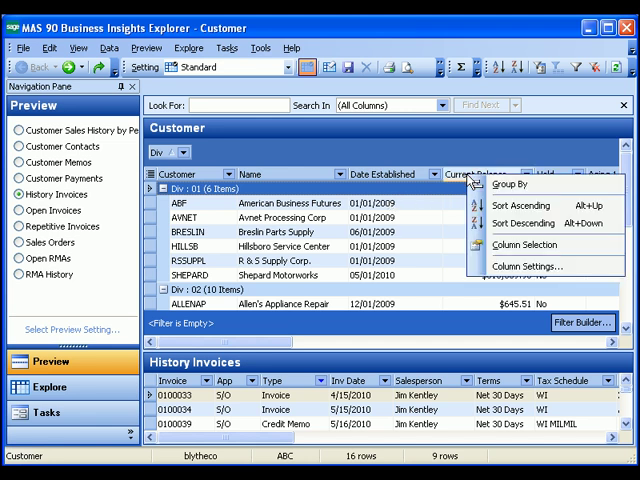
pyautogui.click(528, 264)
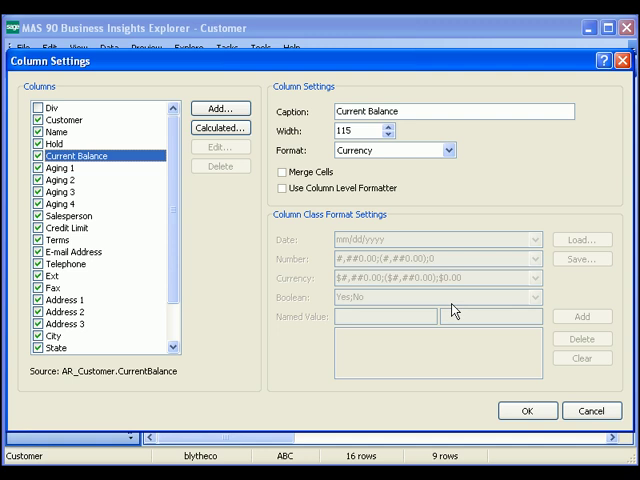
pyautogui.click(364, 112)
pyautogui.write('Balance')
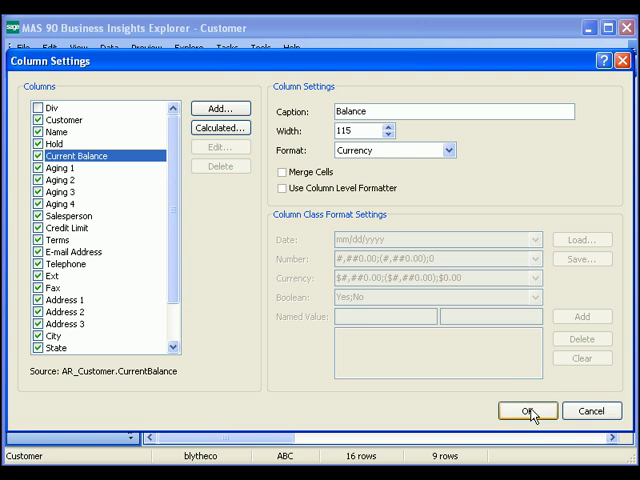
pyautogui.click(528, 410)
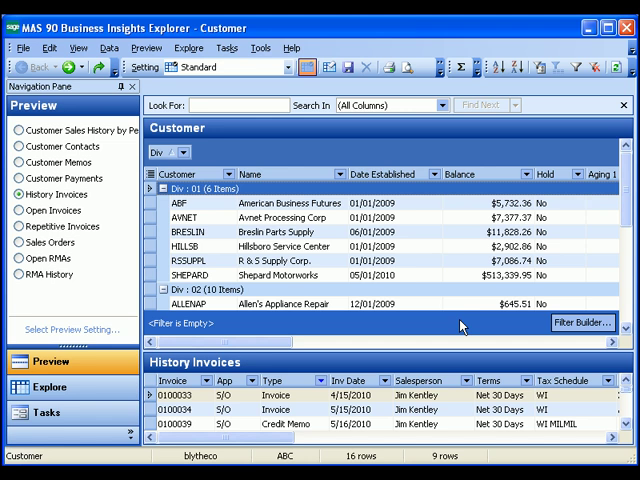
# Step: Filter the customer grid to Balance is greater than 10000 using the Filter Builder
pyautogui.click(584, 324)
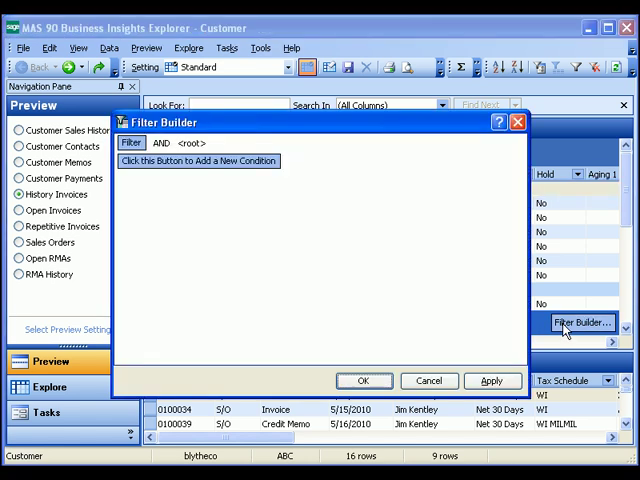
pyautogui.moveTo(246, 172)
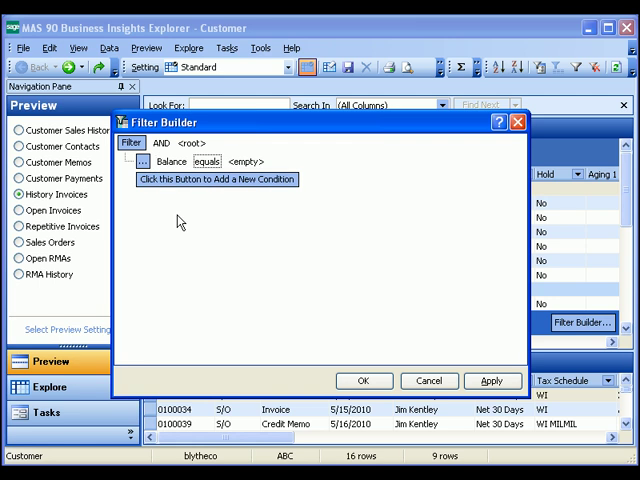
pyautogui.click(206, 160)
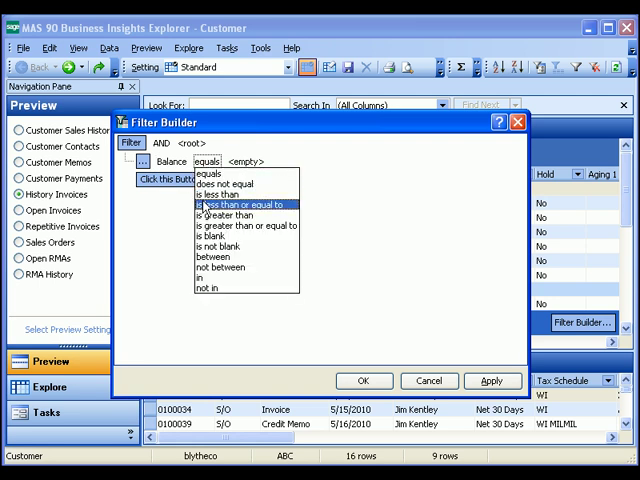
pyautogui.click(226, 224)
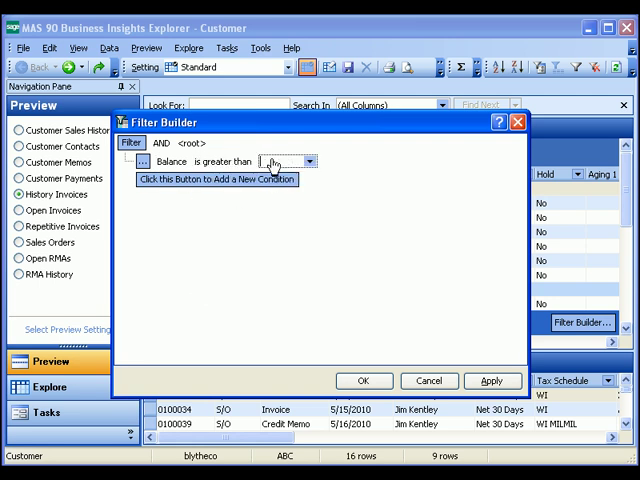
pyautogui.write('10000')
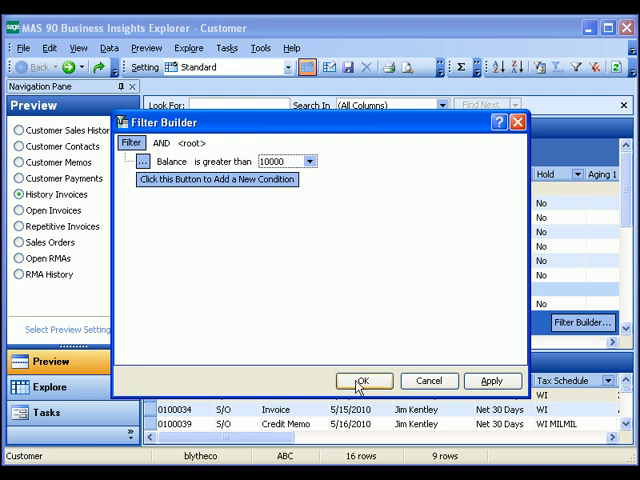
pyautogui.click(362, 380)
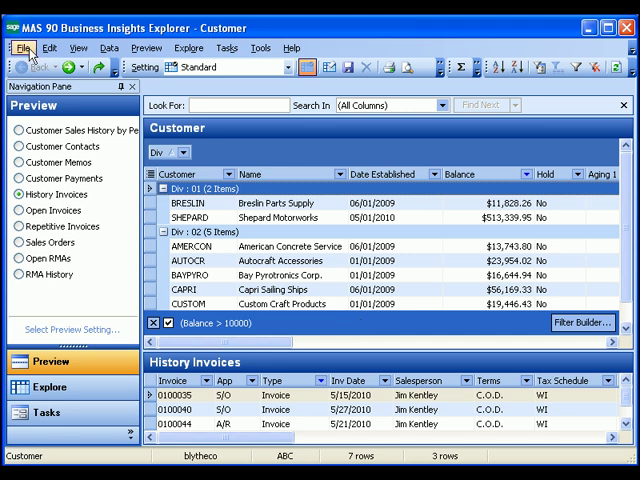
# Step: Bring up the Save Setting As dialog for the filtered customer view
pyautogui.click(24, 48)
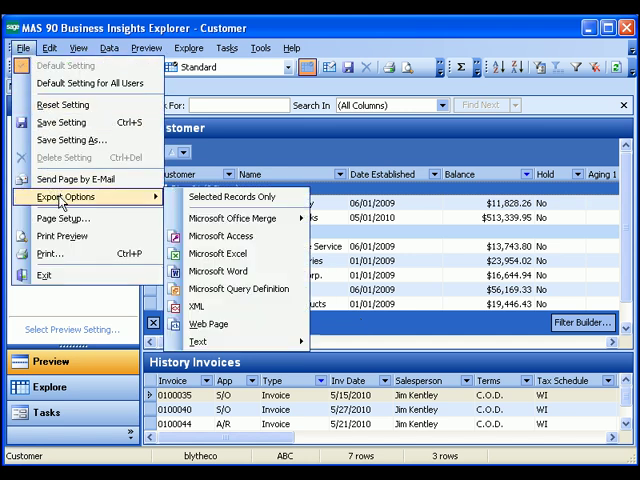
pyautogui.moveTo(222, 254)
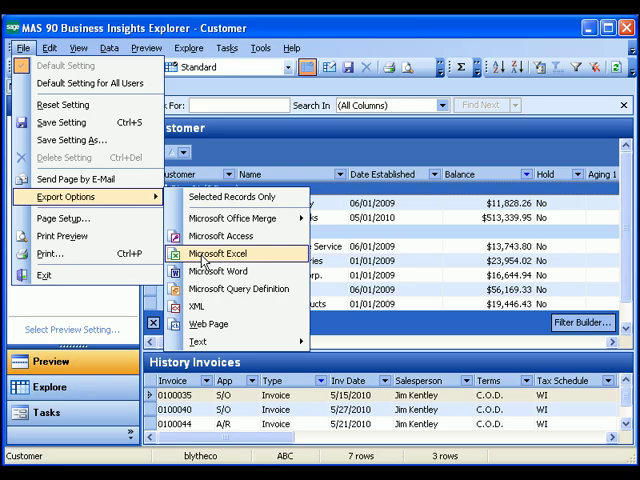
pyautogui.click(224, 246)
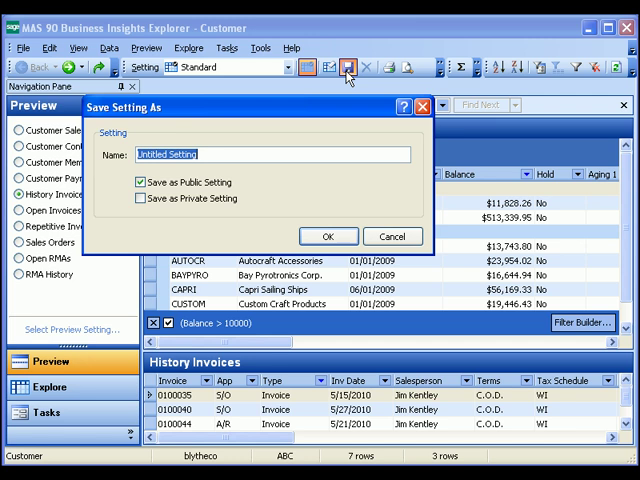
# Step: Save the view as a public setting named Collections and check it in the setting list
pyautogui.write('Collection')
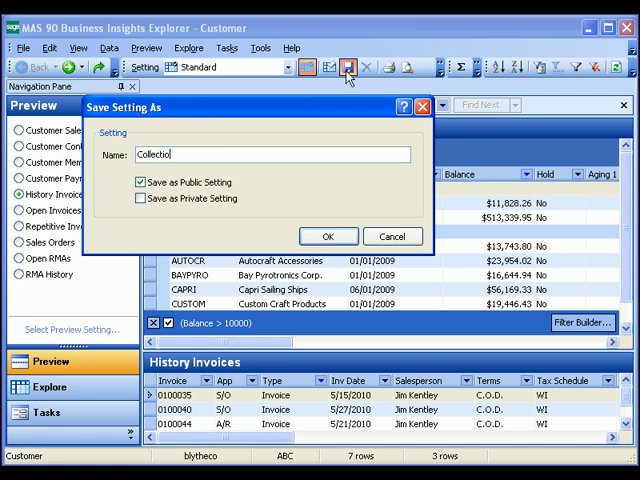
pyautogui.write('ns')
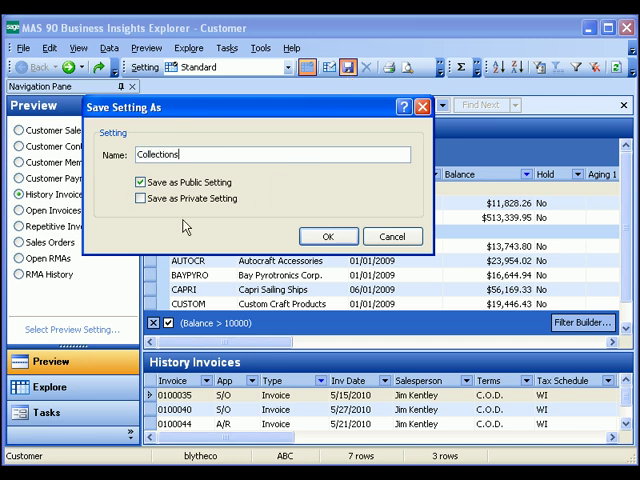
pyautogui.moveTo(184, 222)
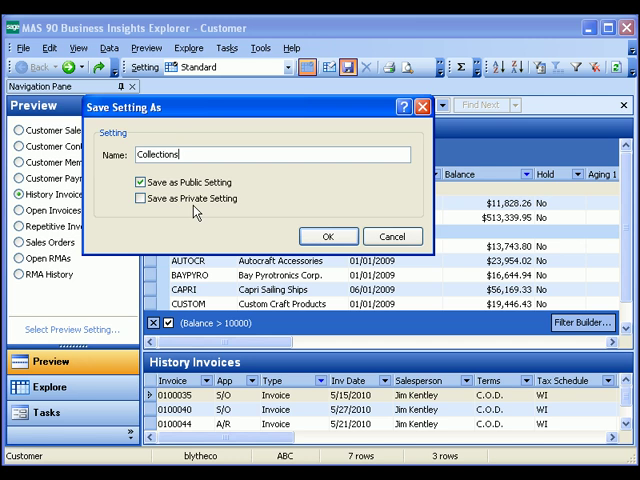
pyautogui.click(328, 236)
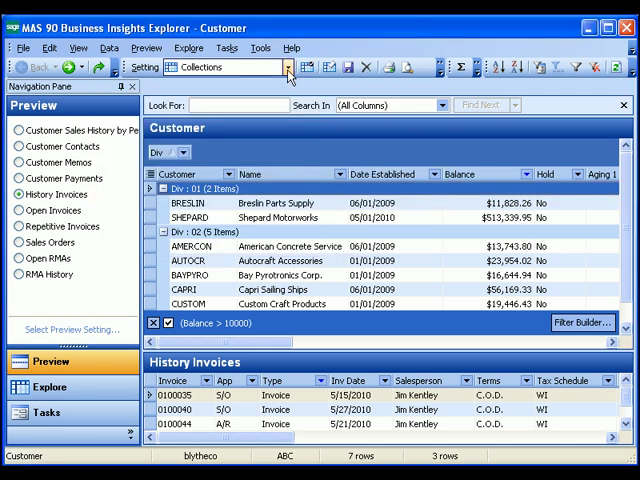
pyautogui.click(290, 68)
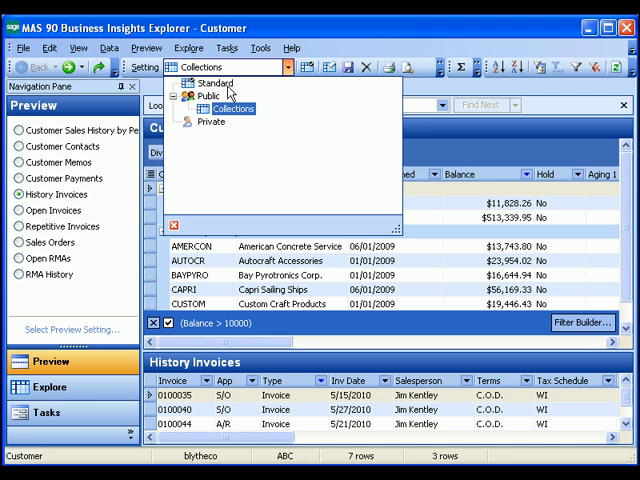